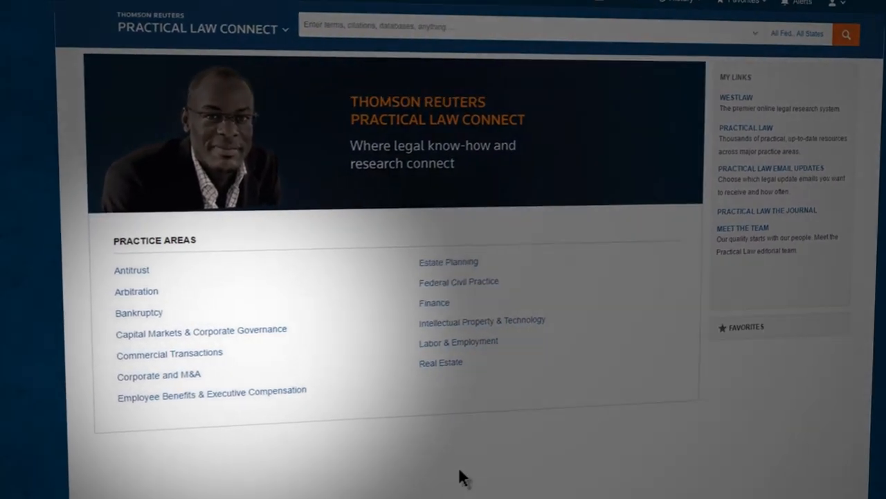
# Go to Corporate and M&A, then Private Equity's Draft & Negotiate Acquisition Agreements task.
pyautogui.click(158, 375)
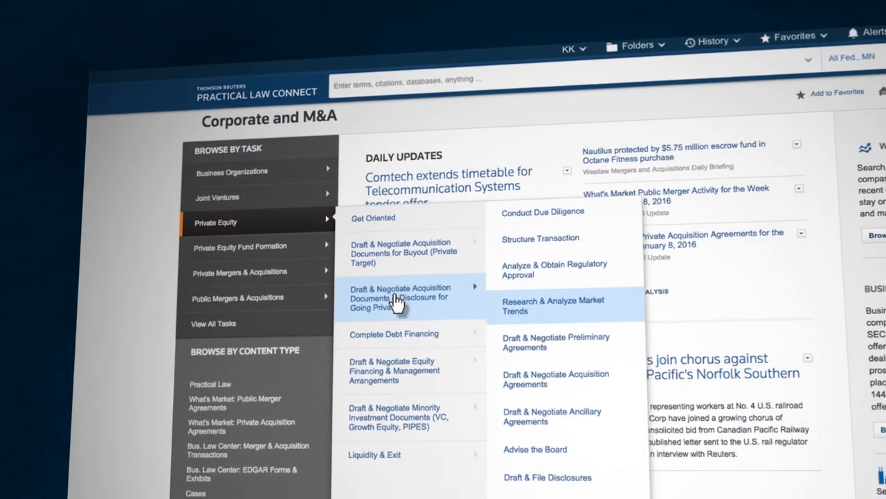
pyautogui.click(555, 379)
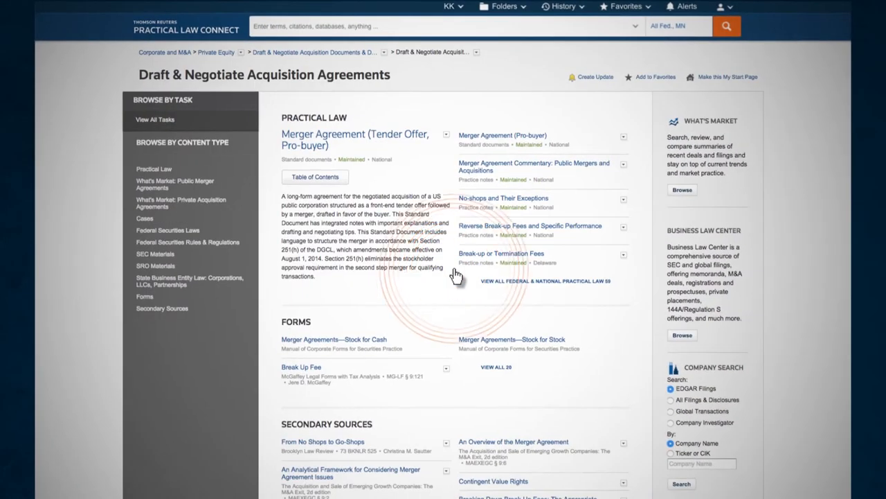